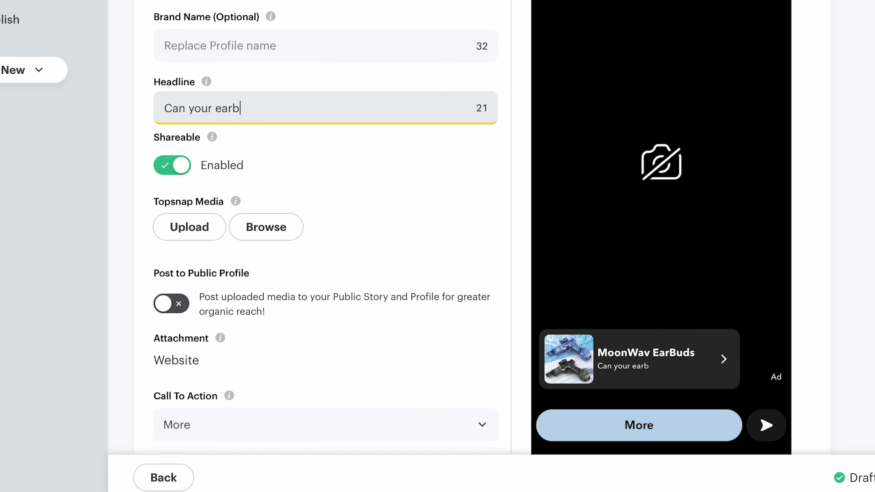
Step: Finish the headline "Can your earbuds do this?" and set the call to action to Get Now
{"action": "type", "text": "uds do this"}
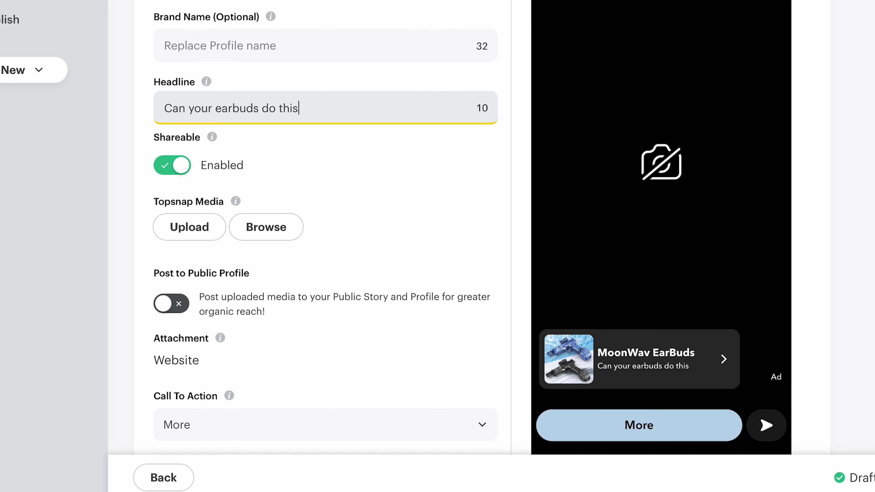
{"action": "type", "text": "?"}
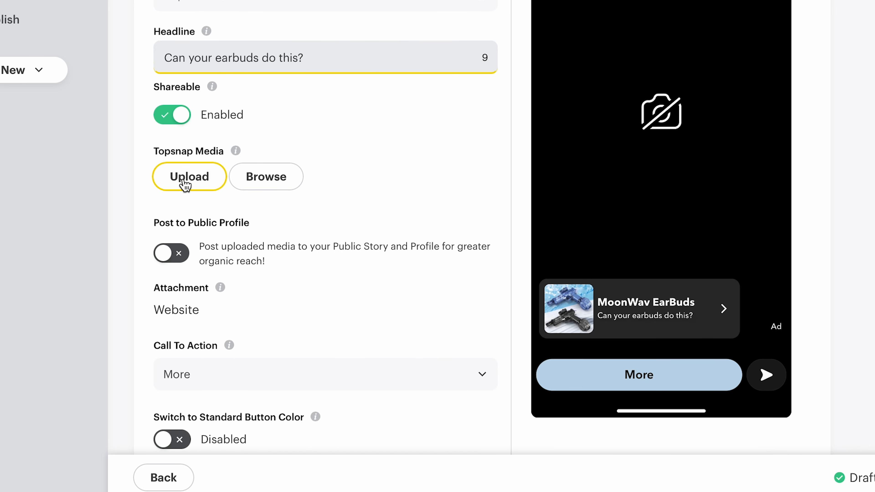
{"action": "scroll", "scroll_direction": "down", "scroll_amount": 3}
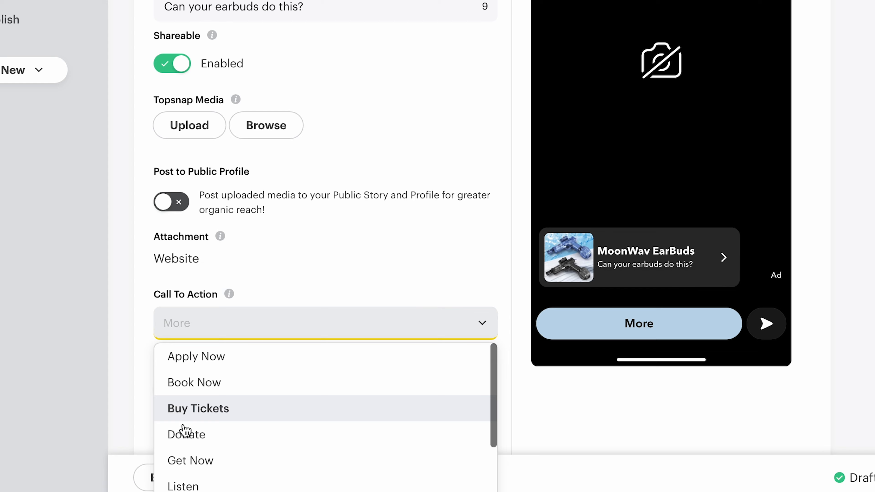
{"action": "left_click", "coordinate": [190, 460]}
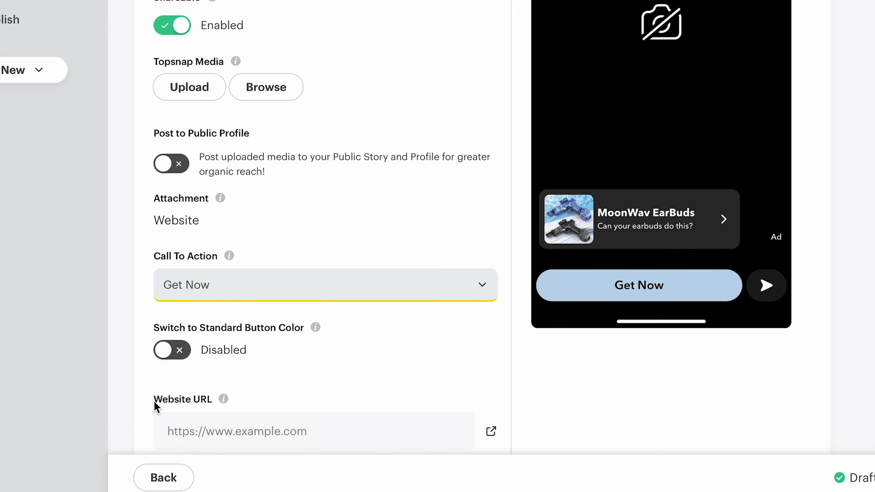
Step: Move down to the Topsnap Media area and begin adding the ad's website address
{"action": "scroll", "scroll_direction": "down", "scroll_amount": 3}
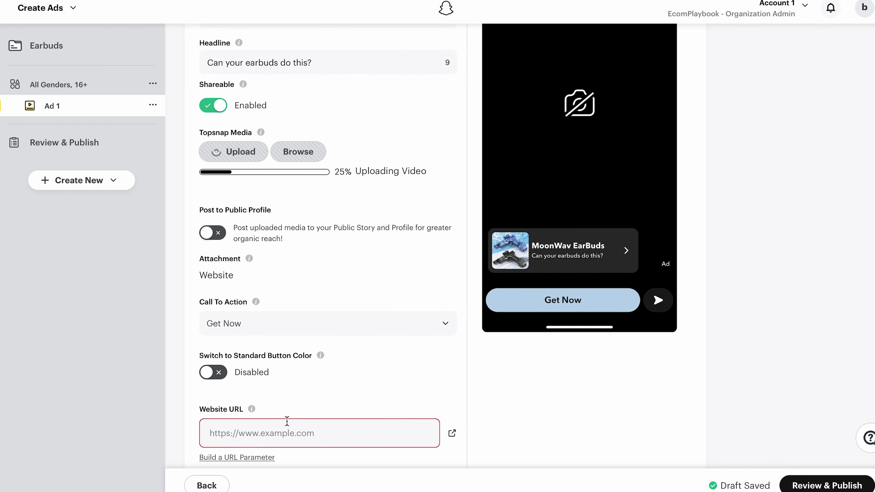
{"action": "left_click", "coordinate": [824, 484]}
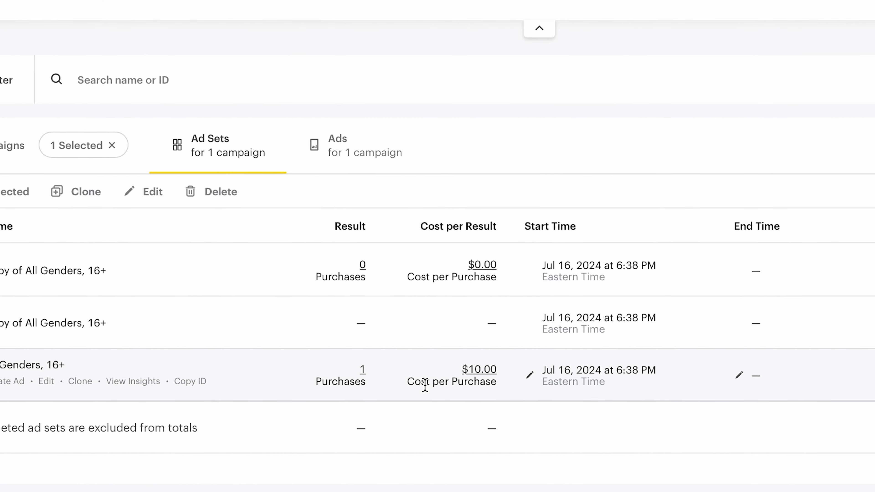
{"action": "scroll", "scroll_direction": "right", "scroll_amount": 3}
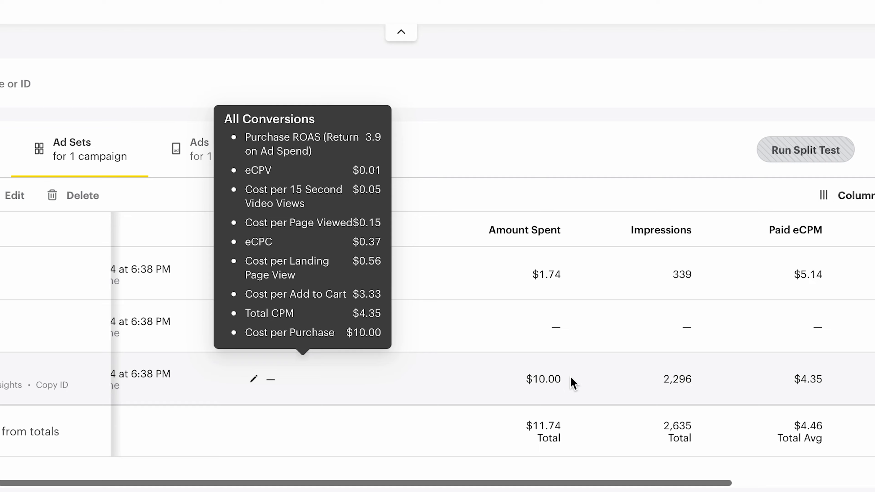
{"action": "scroll", "scroll_direction": "right", "scroll_amount": 3}
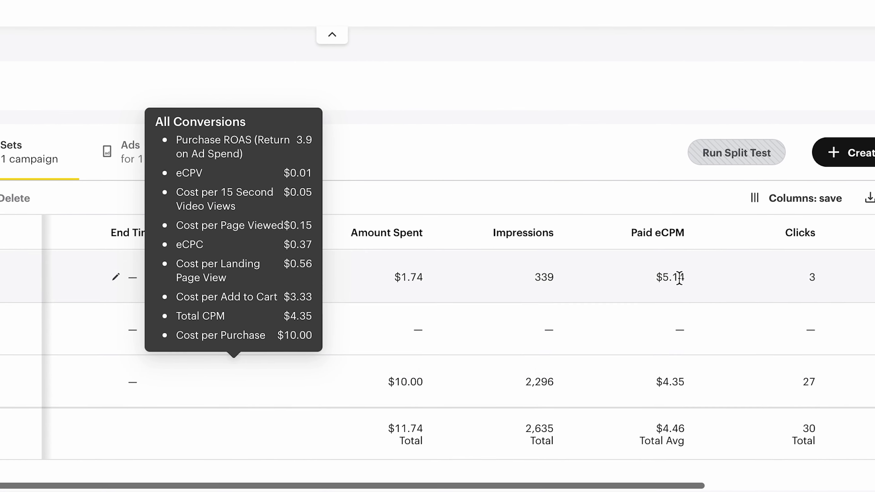
{"action": "scroll", "scroll_direction": "right", "scroll_amount": 3}
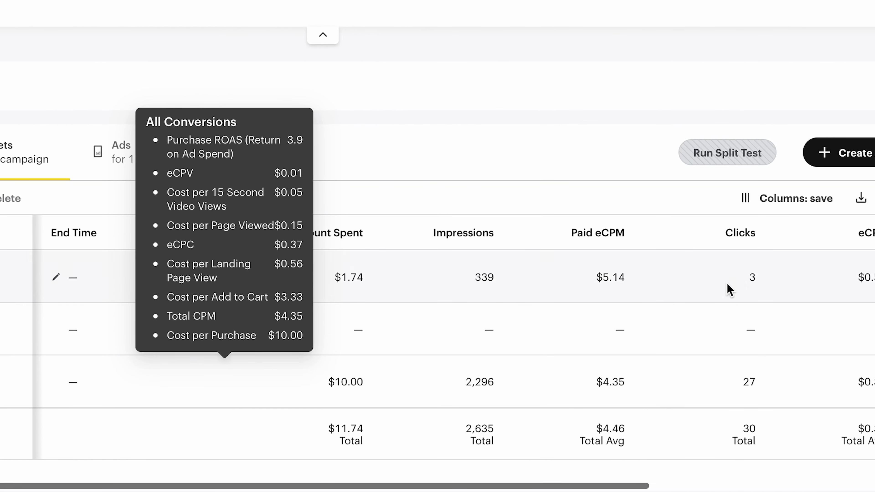
{"action": "scroll", "scroll_direction": "right", "scroll_amount": 3}
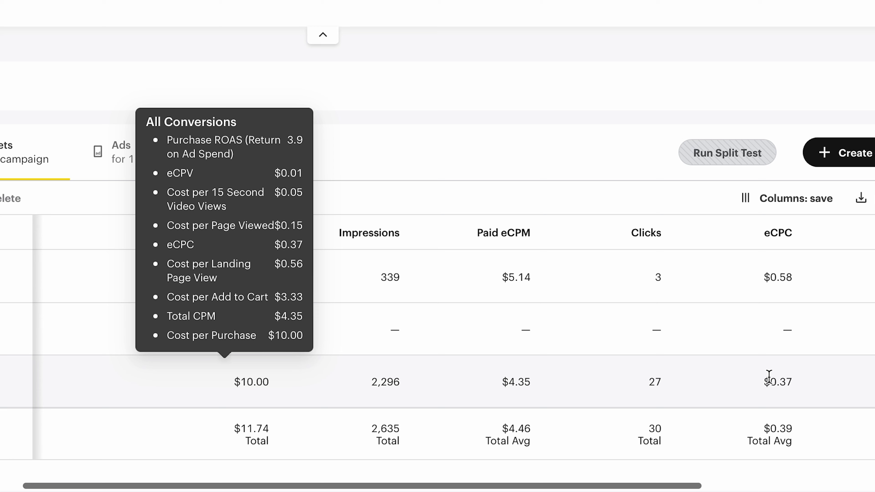
{"action": "scroll", "scroll_direction": "right", "scroll_amount": 3}
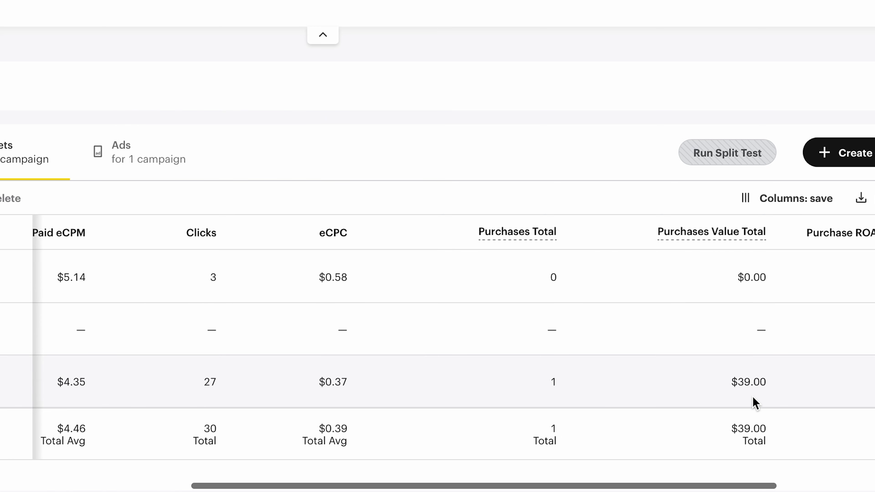
{"action": "scroll", "scroll_direction": "right", "scroll_amount": 3}
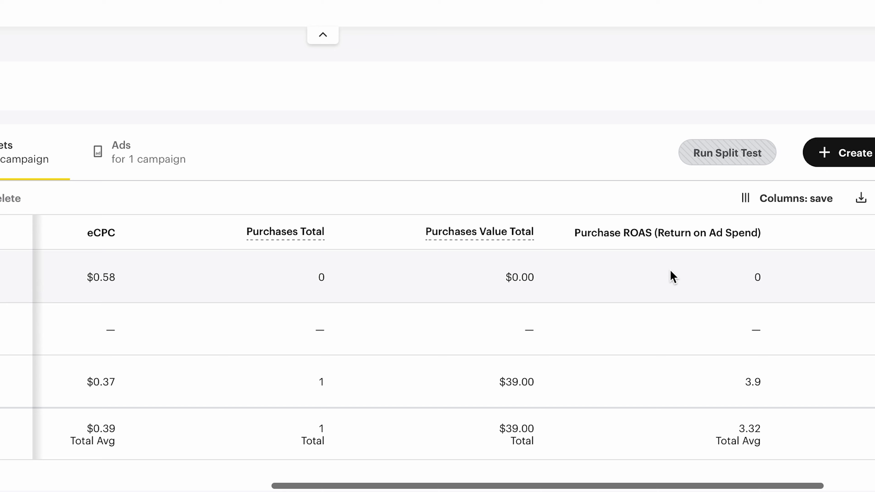
{"action": "scroll", "scroll_direction": "right", "scroll_amount": 3}
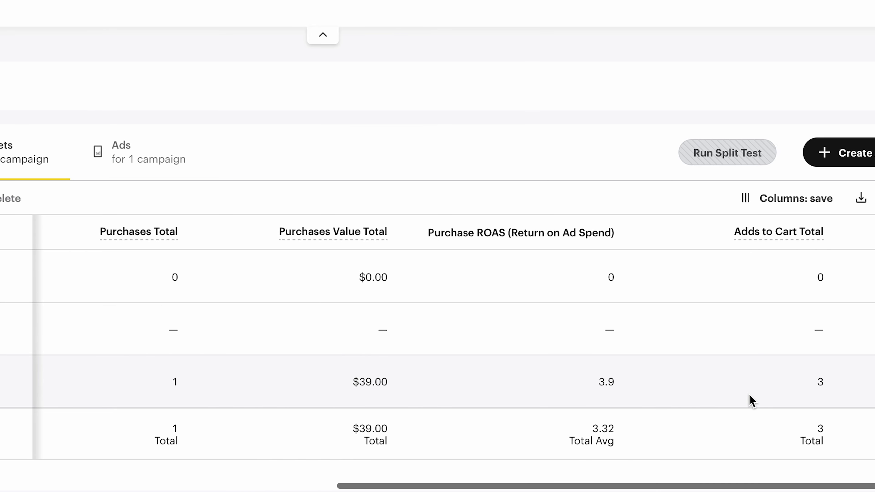
{"action": "scroll", "scroll_direction": "right", "scroll_amount": 3}
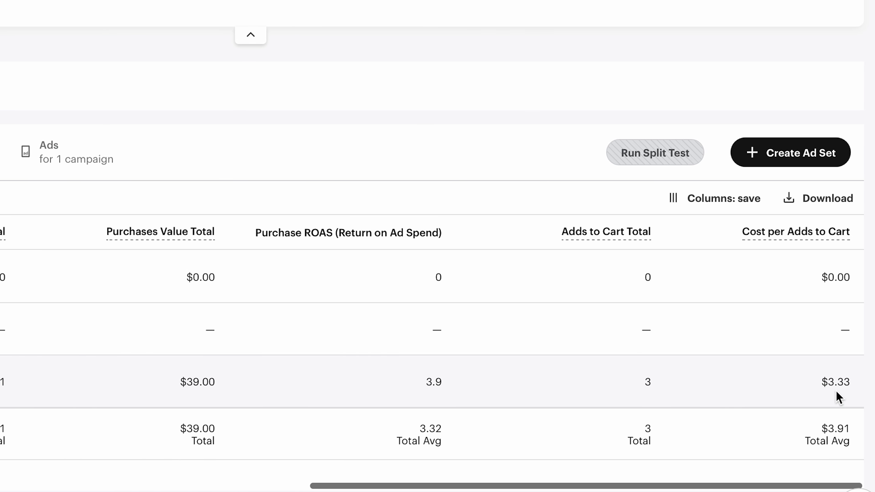